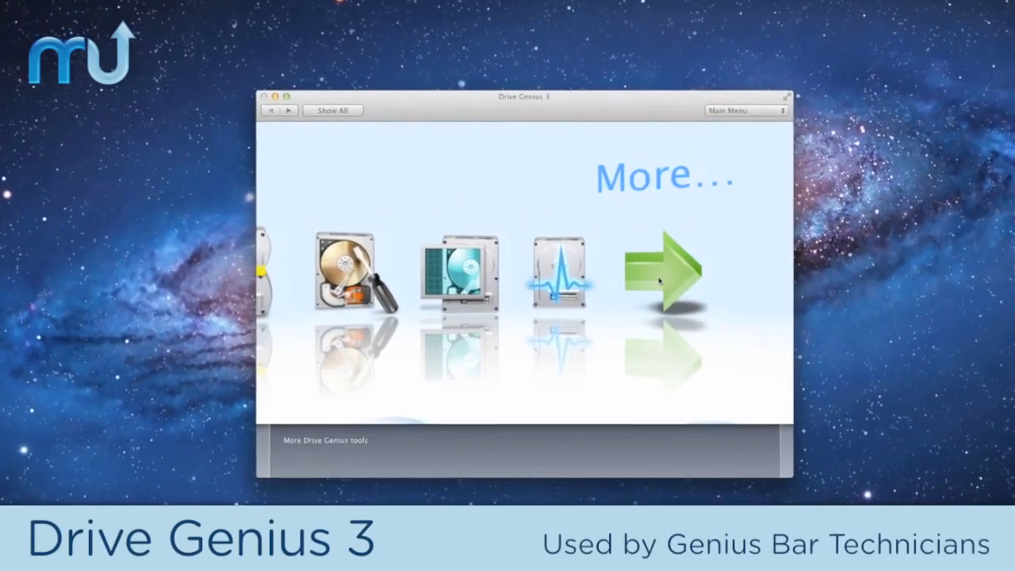
- Advance the main menu carousel to the next tools page showing Integrity Check
click(668, 273)
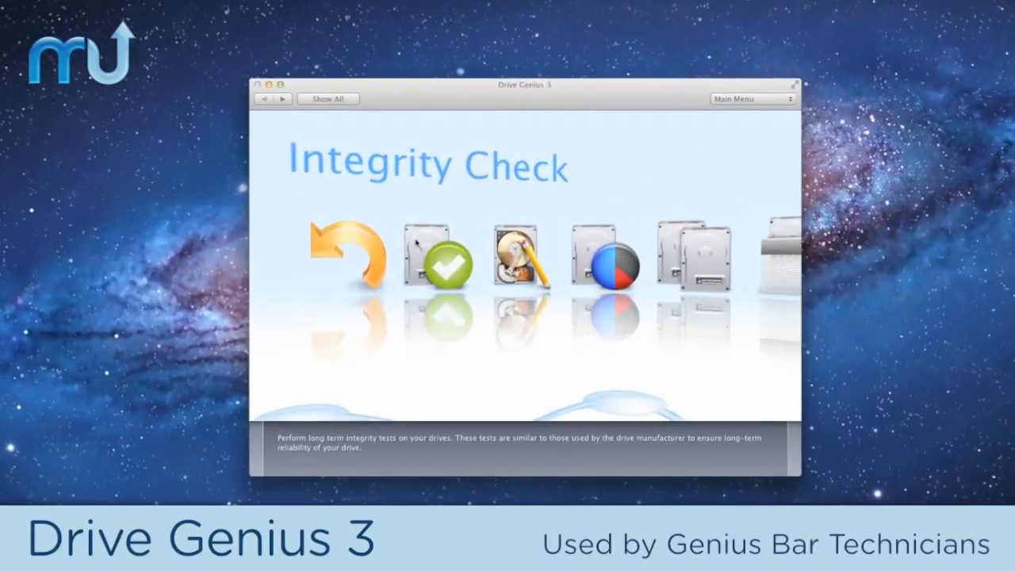